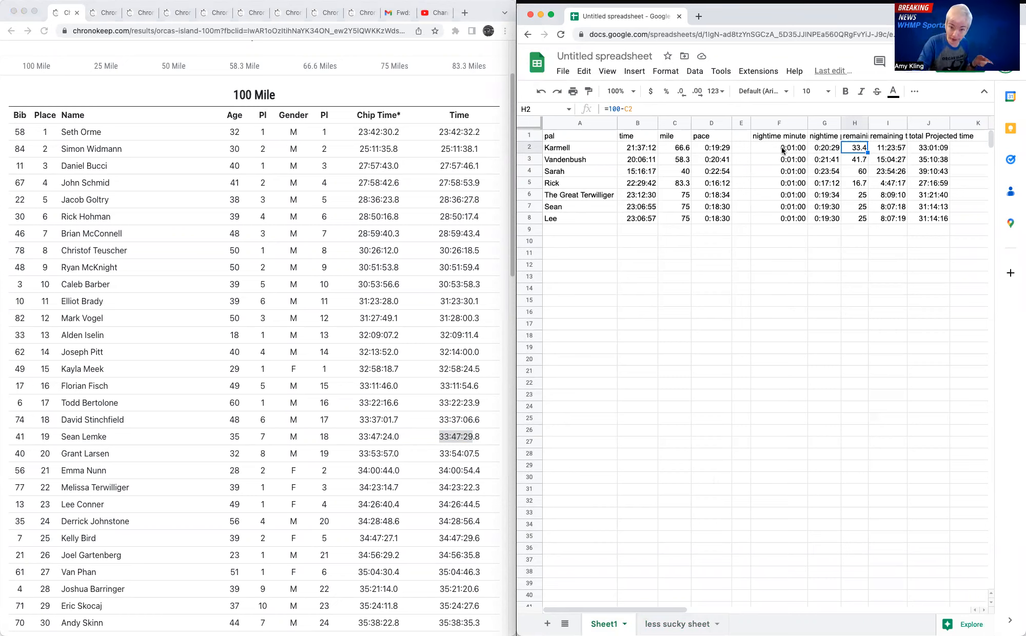
mouse_move(757, 227)
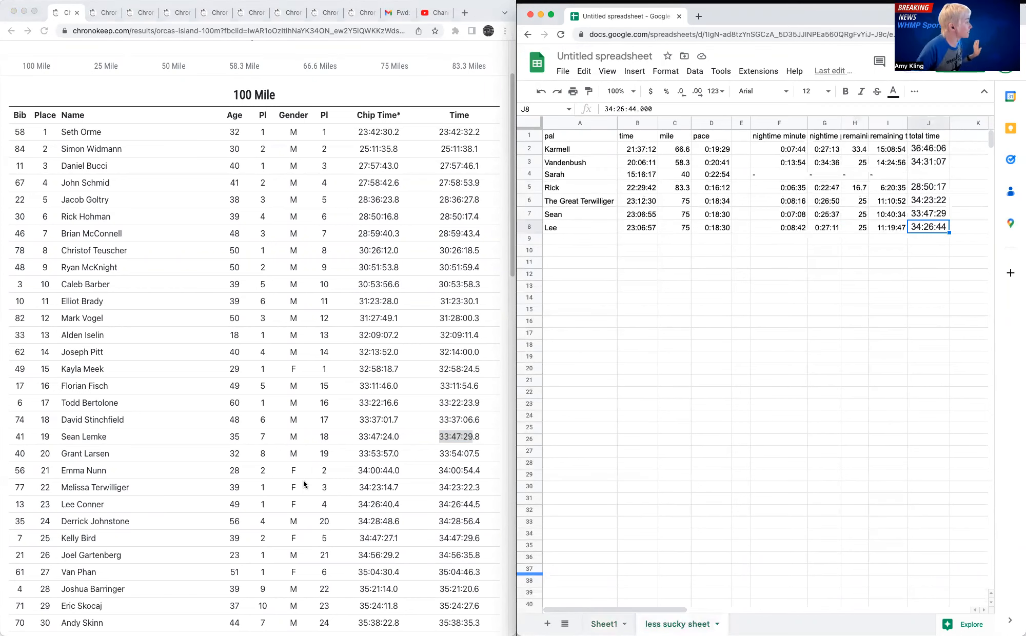
mouse_move(159, 425)
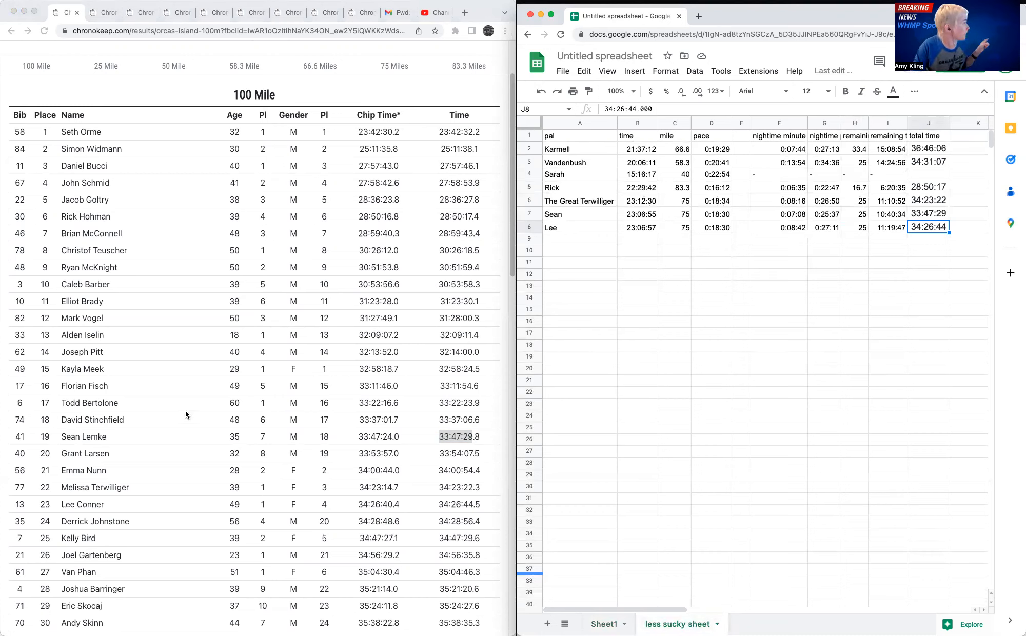
mouse_move(72, 224)
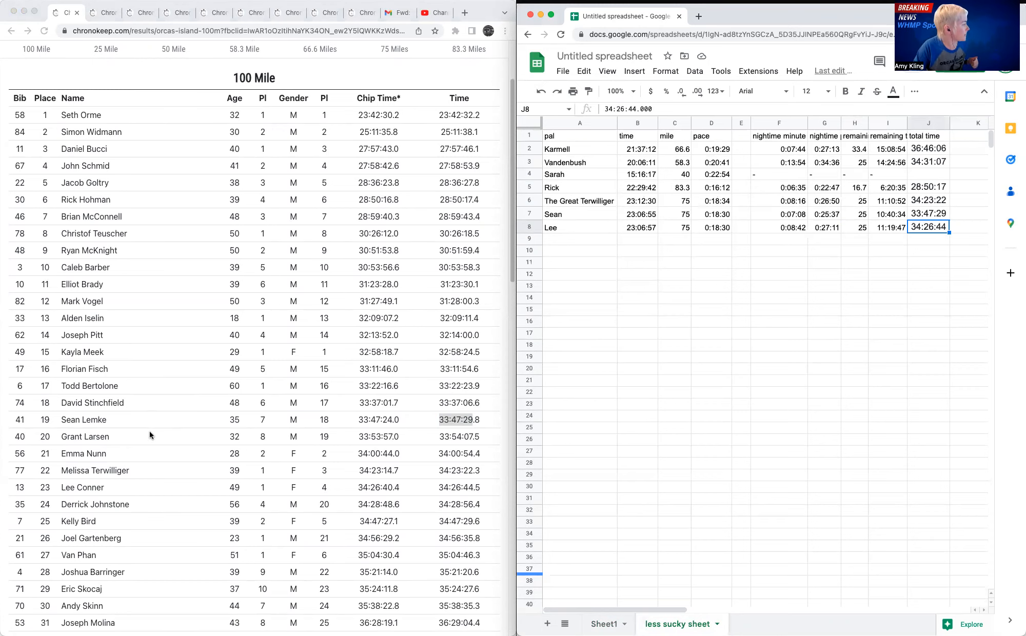
scroll("up", 3)
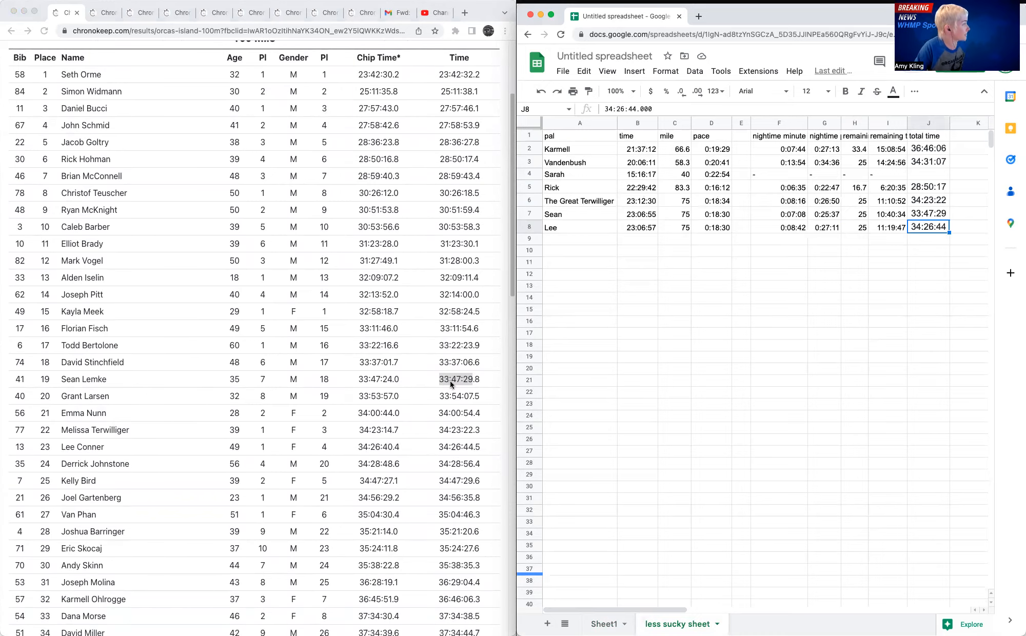
mouse_move(102, 433)
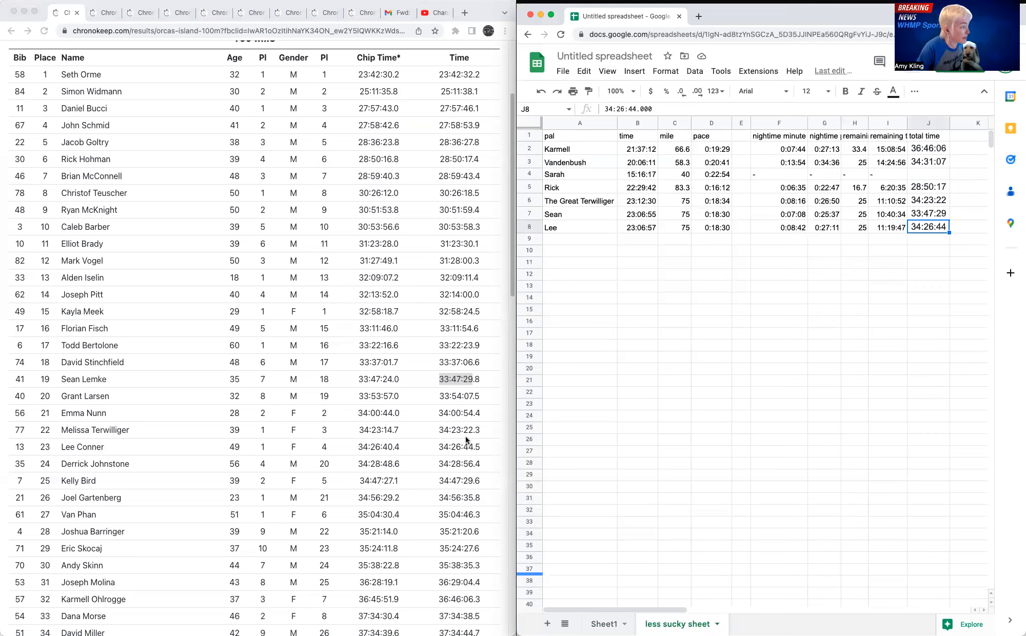
mouse_move(121, 443)
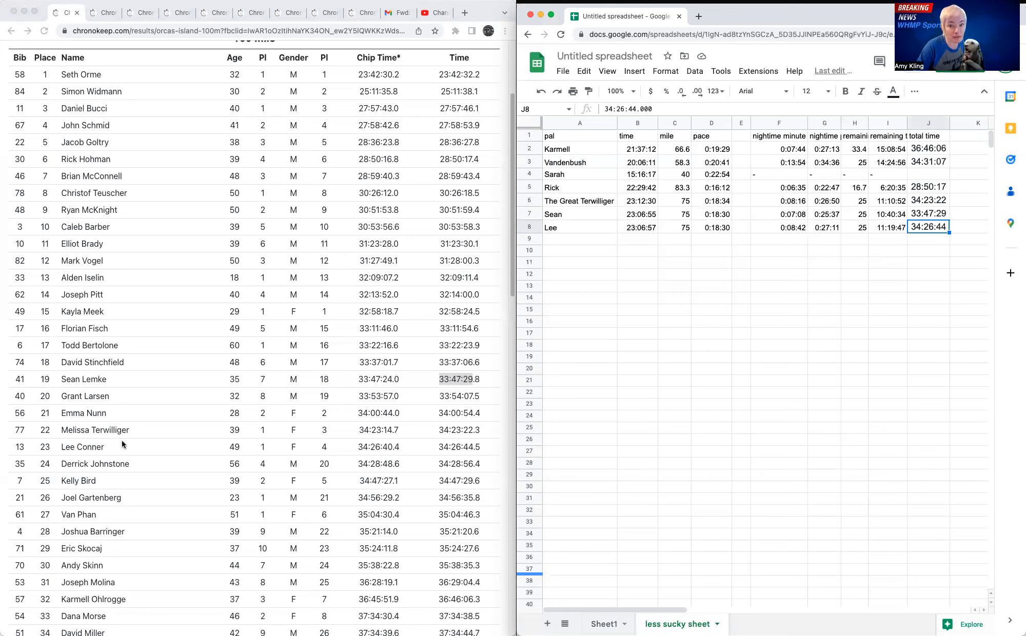
mouse_move(117, 441)
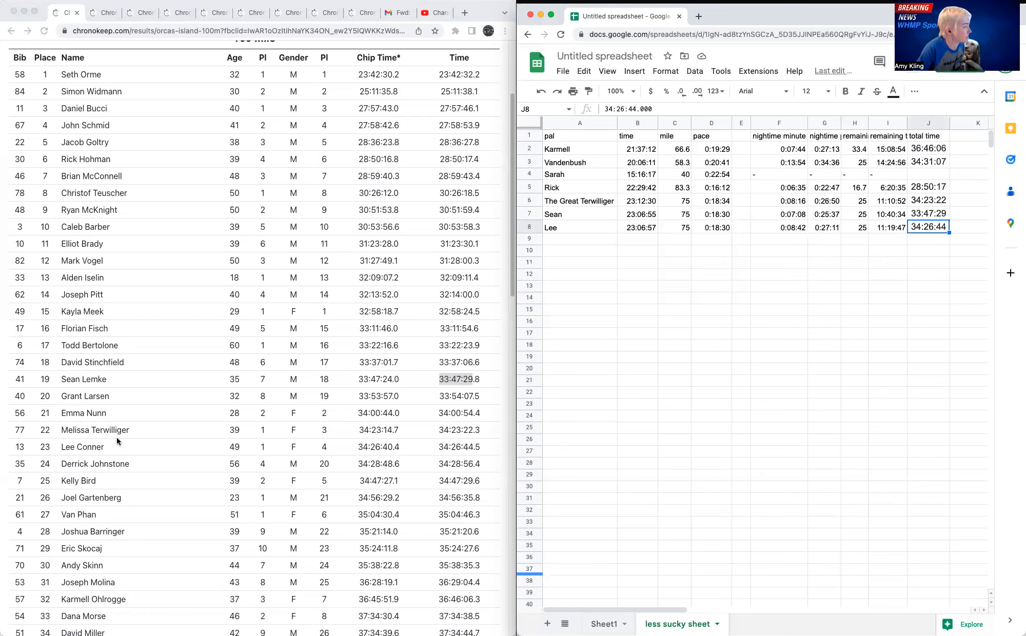
mouse_move(48, 430)
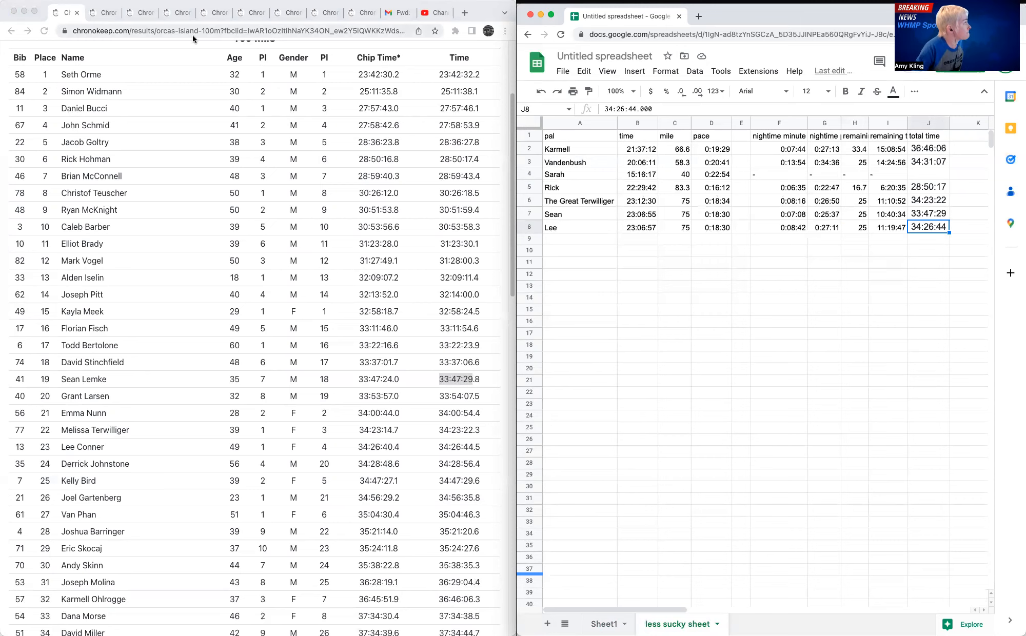
left_click(83, 379)
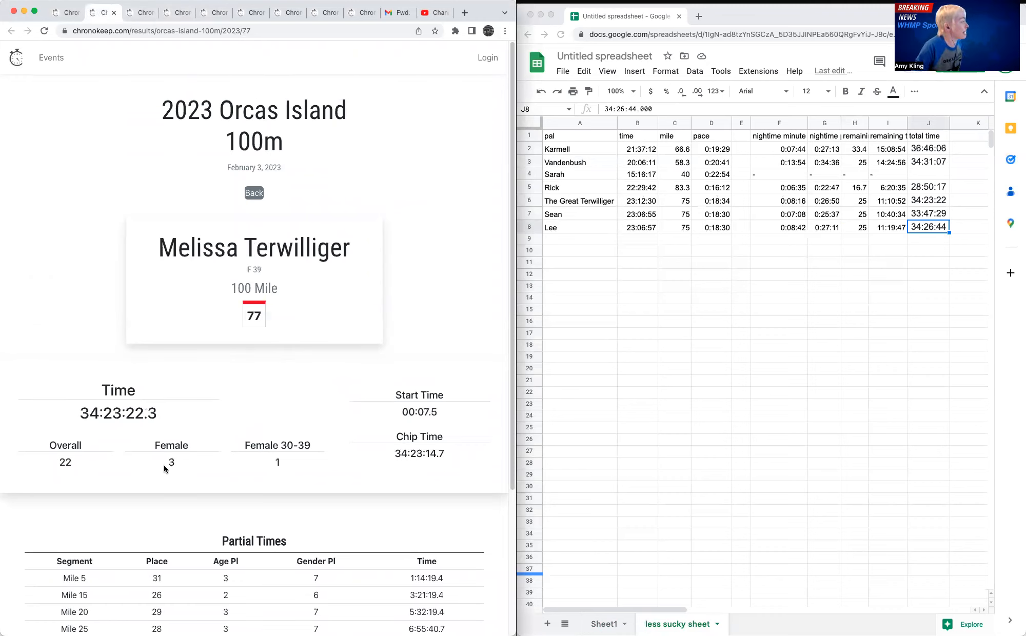
mouse_move(175, 470)
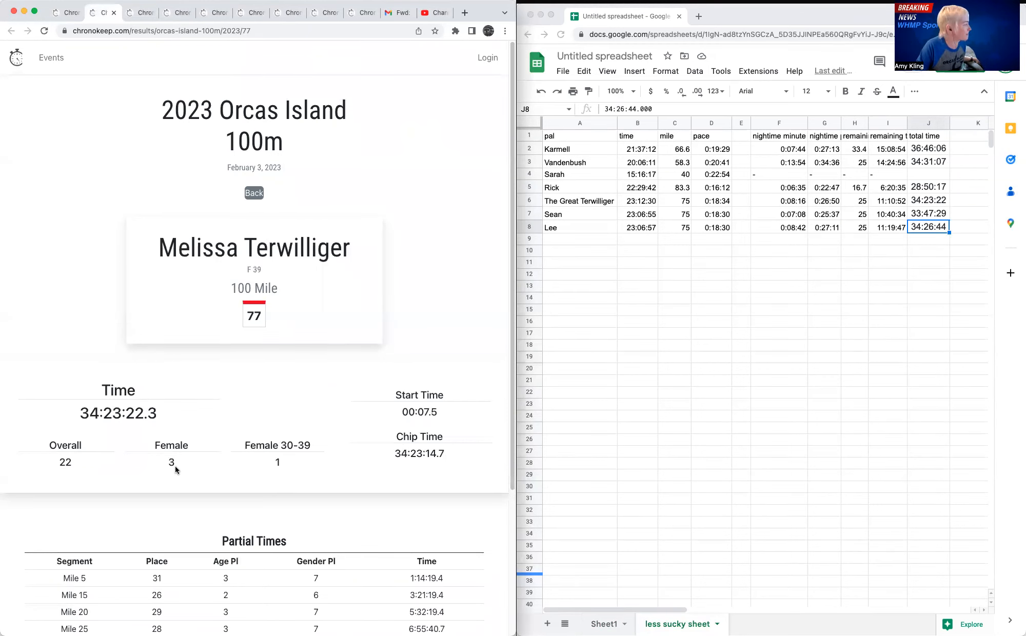
mouse_move(67, 12)
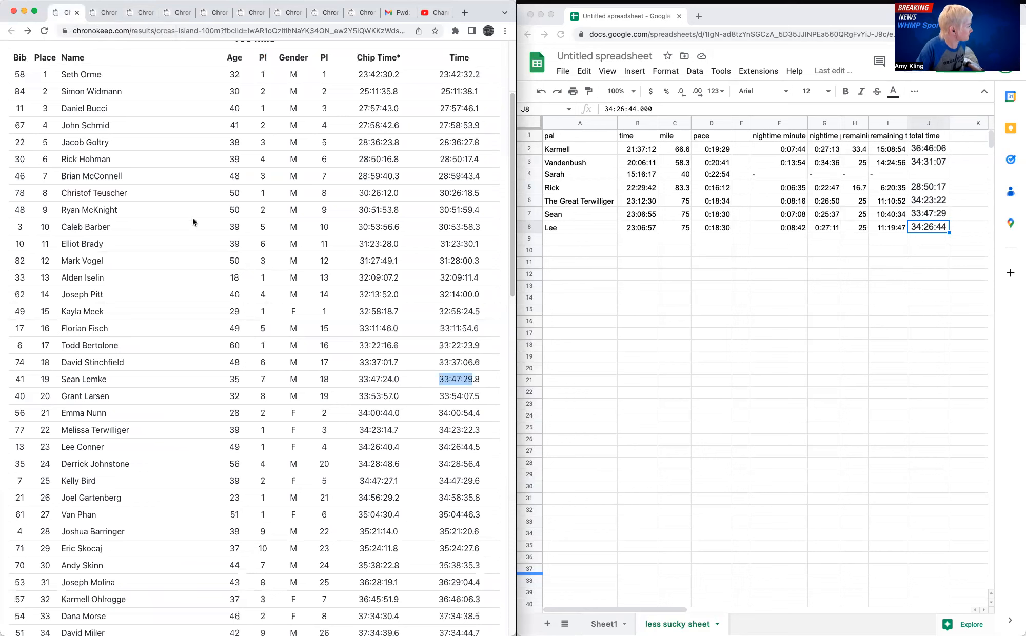
mouse_move(263, 341)
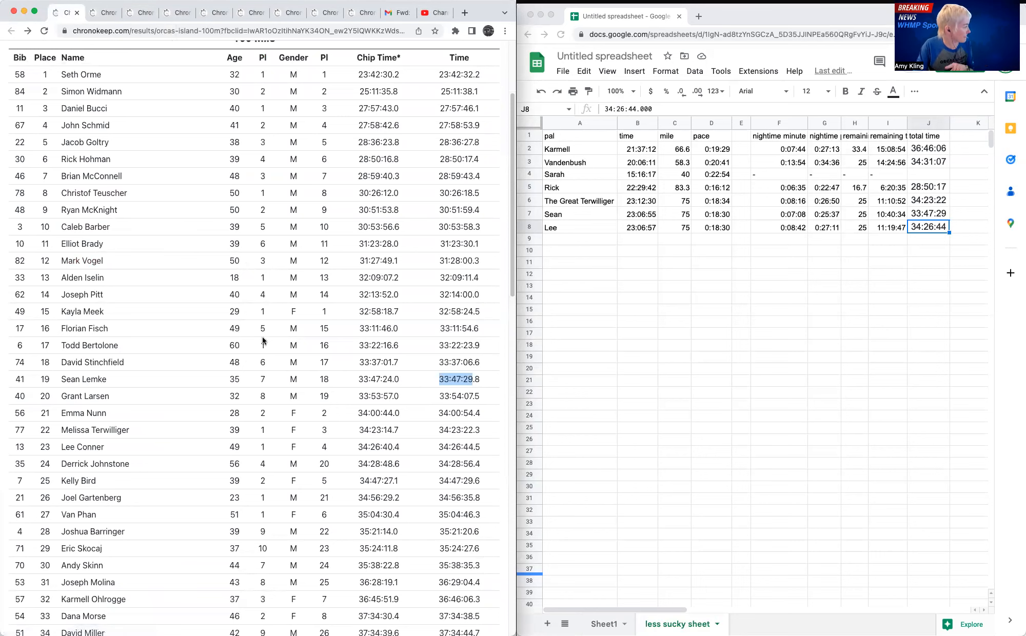
scroll("down", 3)
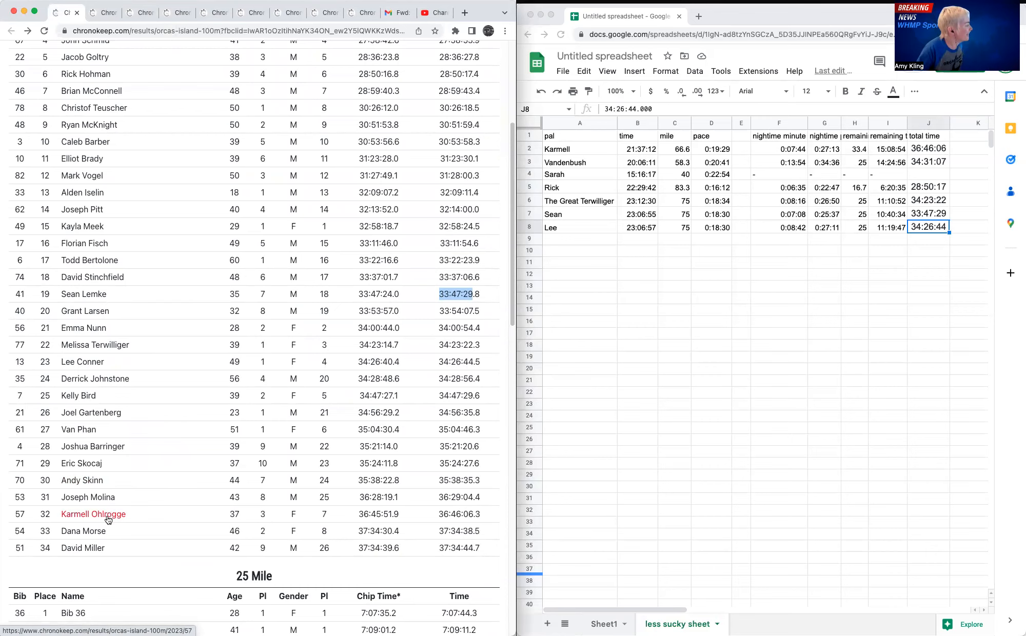
left_click(93, 514)
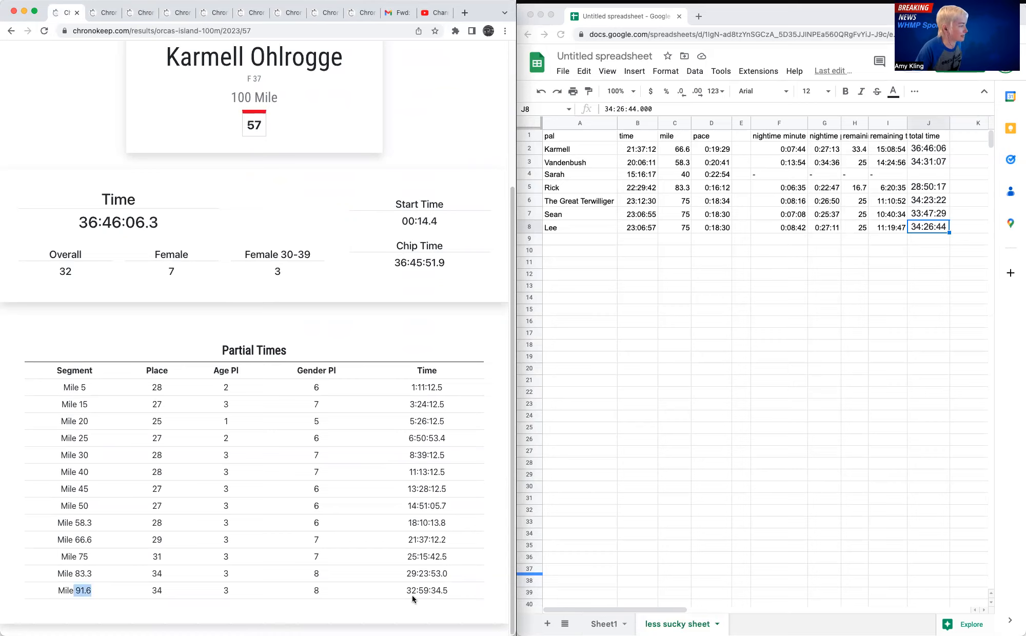
mouse_move(435, 600)
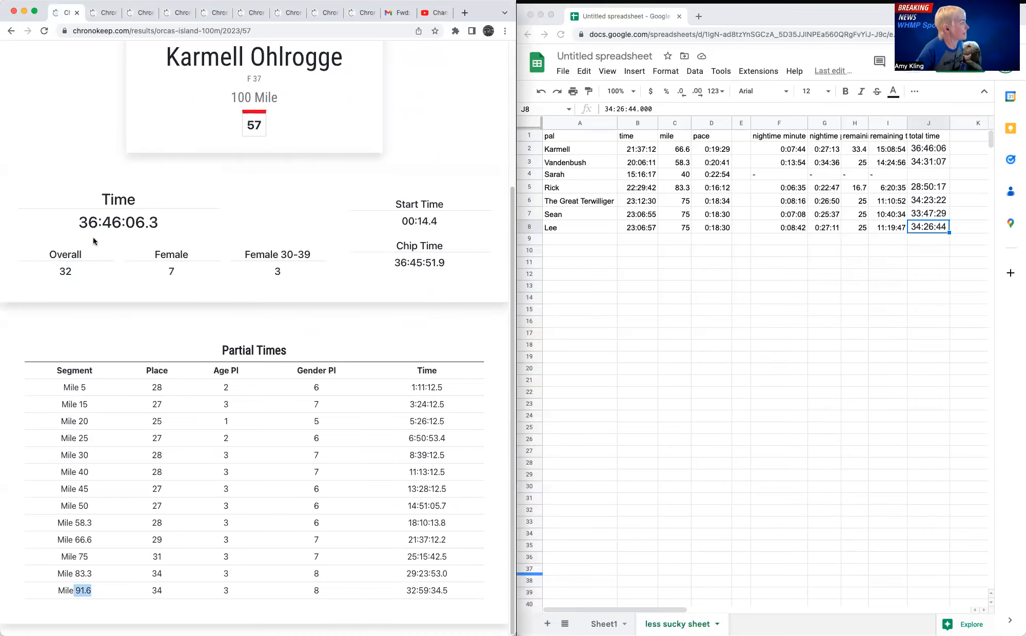
mouse_move(152, 240)
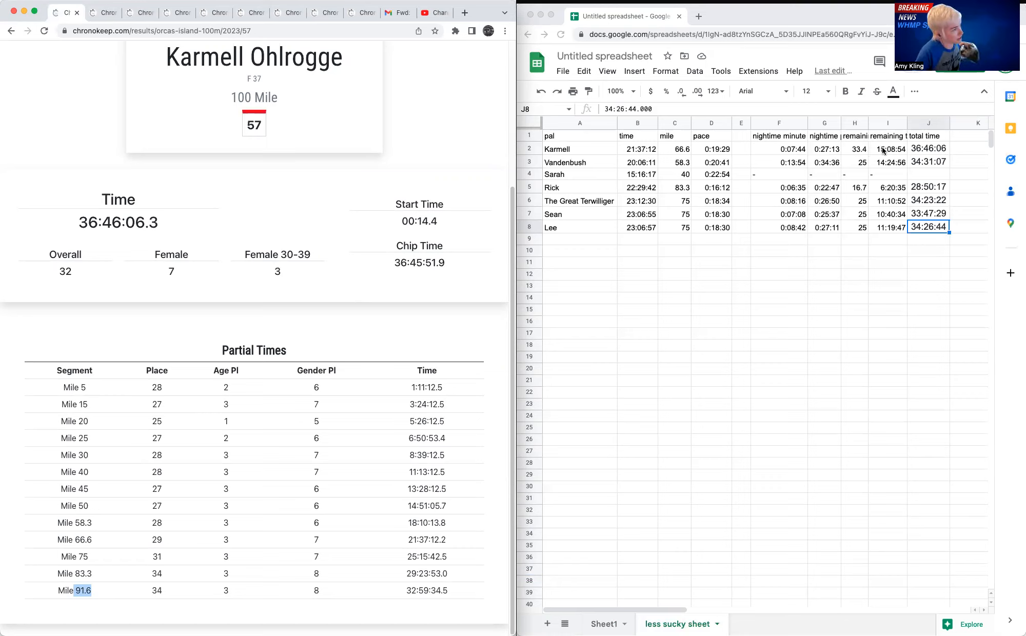
mouse_move(776, 153)
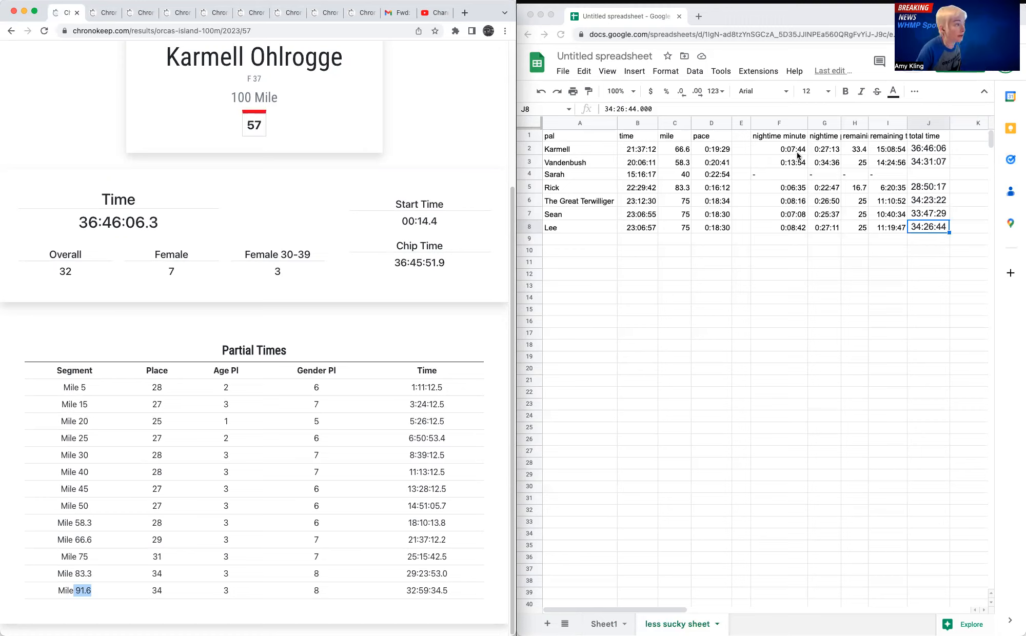
left_click(778, 148)
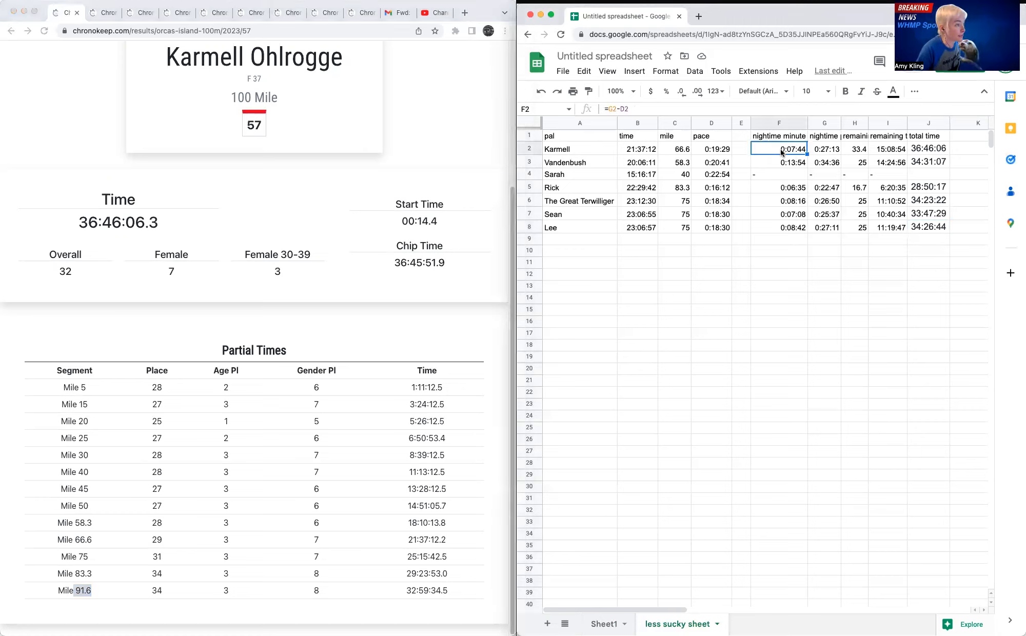
mouse_move(787, 156)
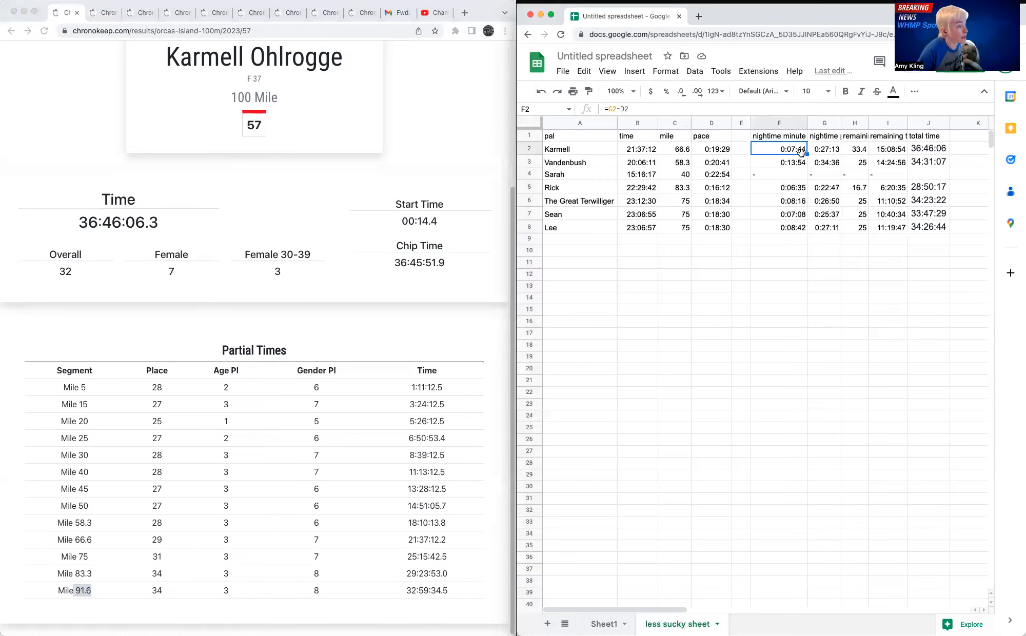
mouse_move(676, 159)
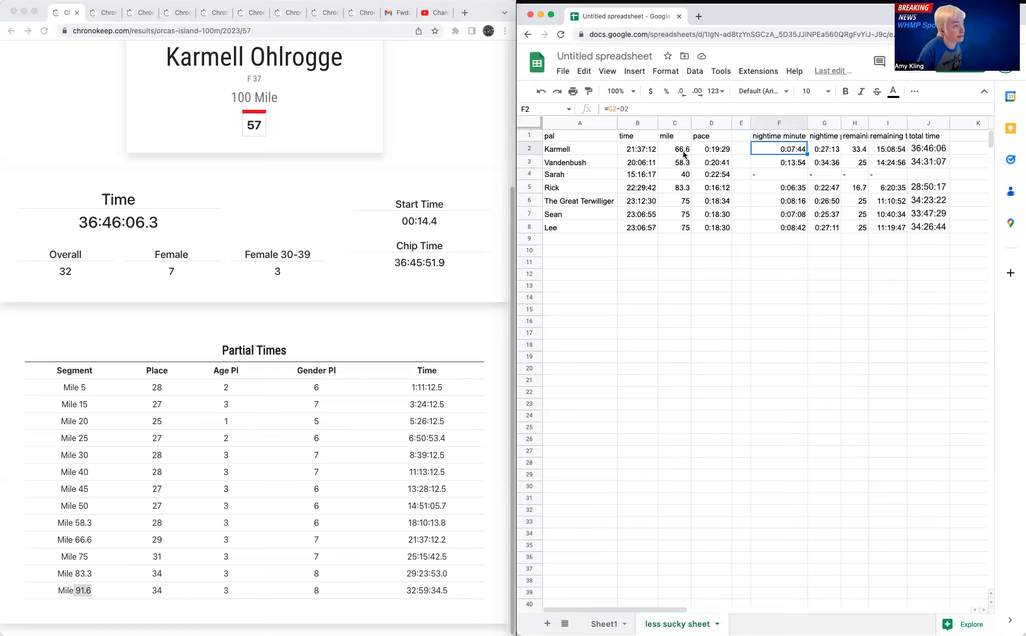
mouse_move(715, 154)
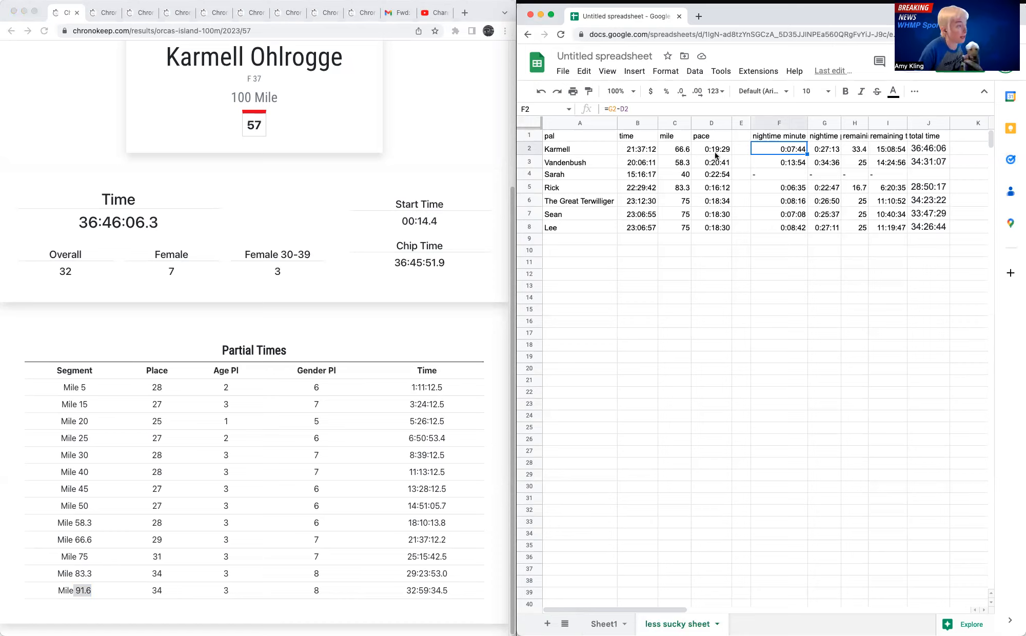
mouse_move(829, 154)
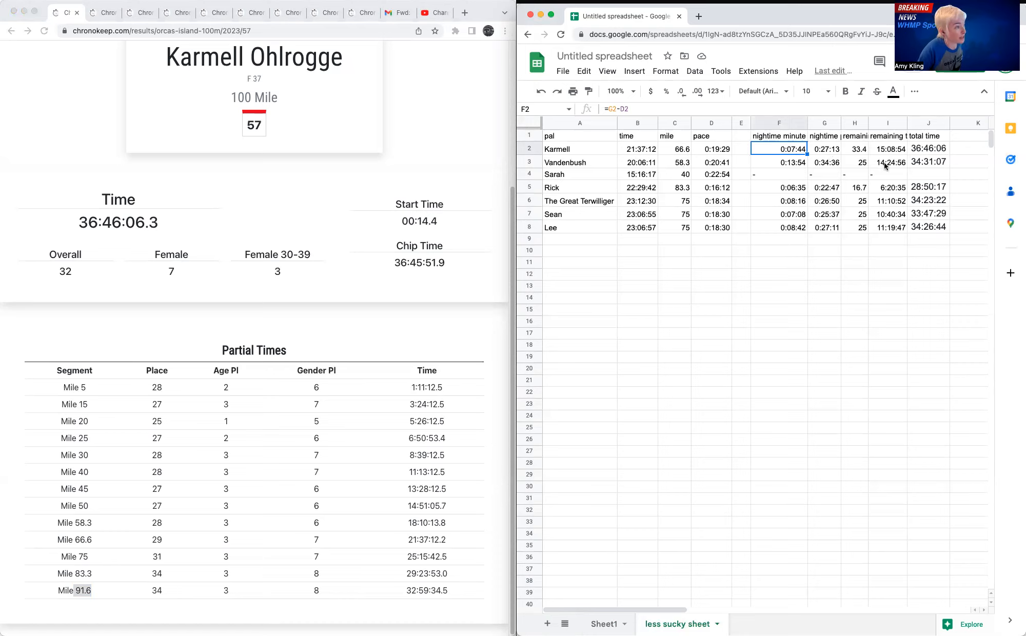
left_click(888, 162)
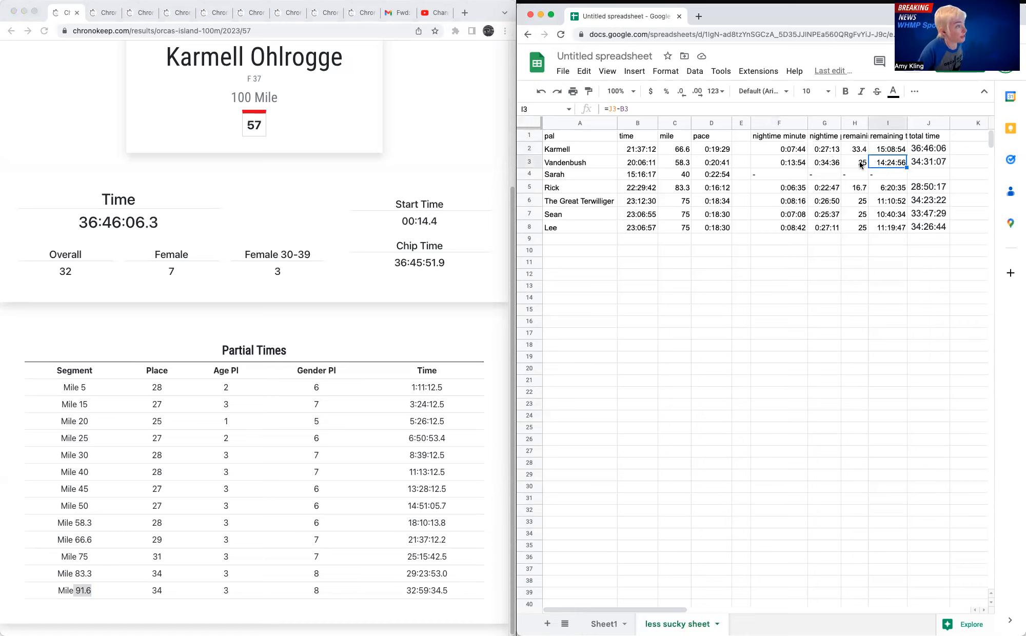
left_click(854, 162)
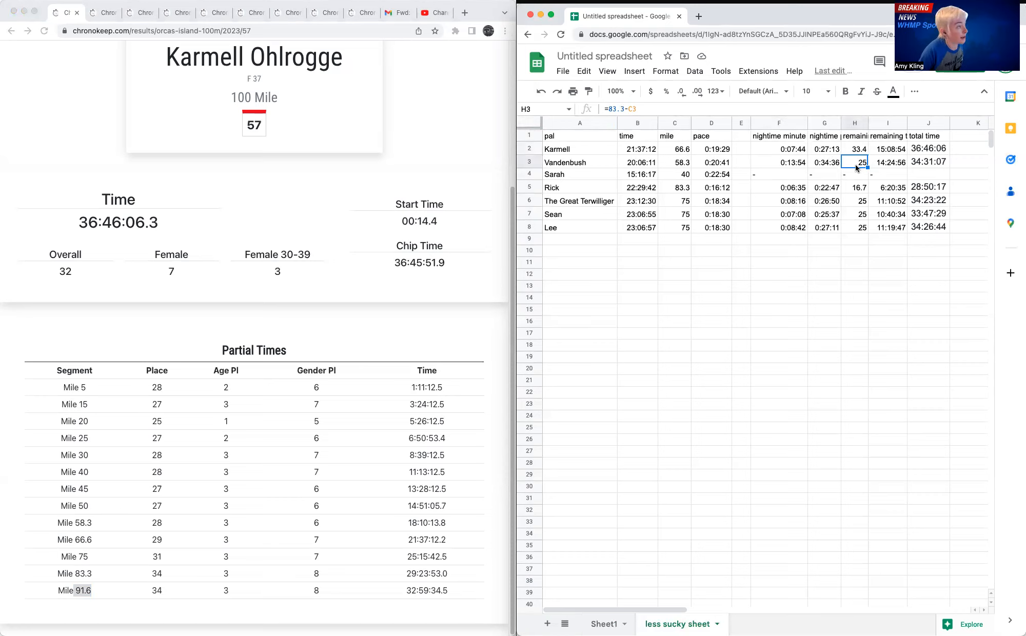
mouse_move(786, 168)
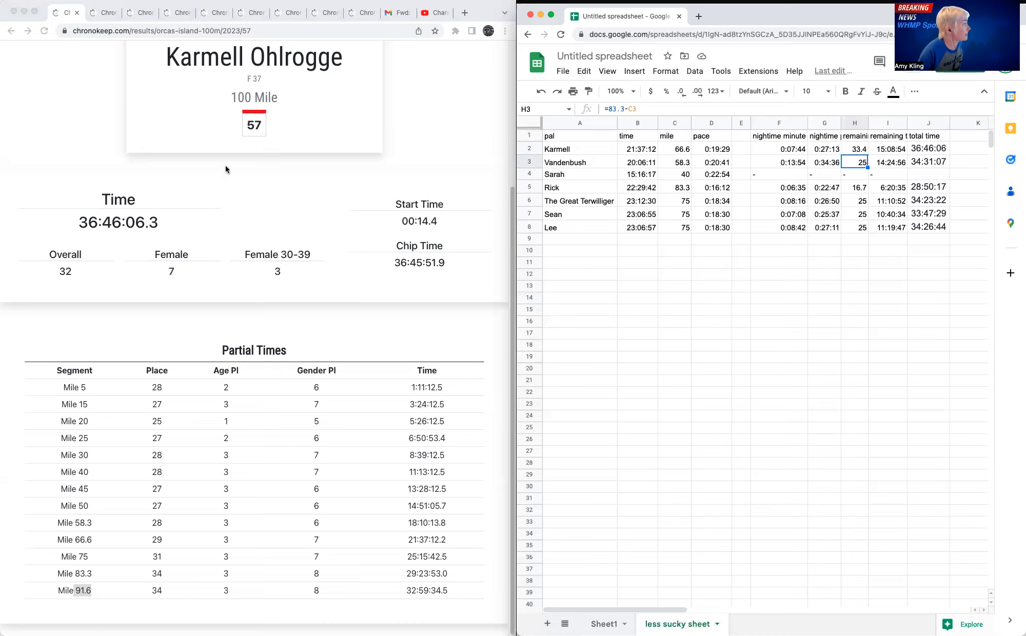
mouse_move(68, 11)
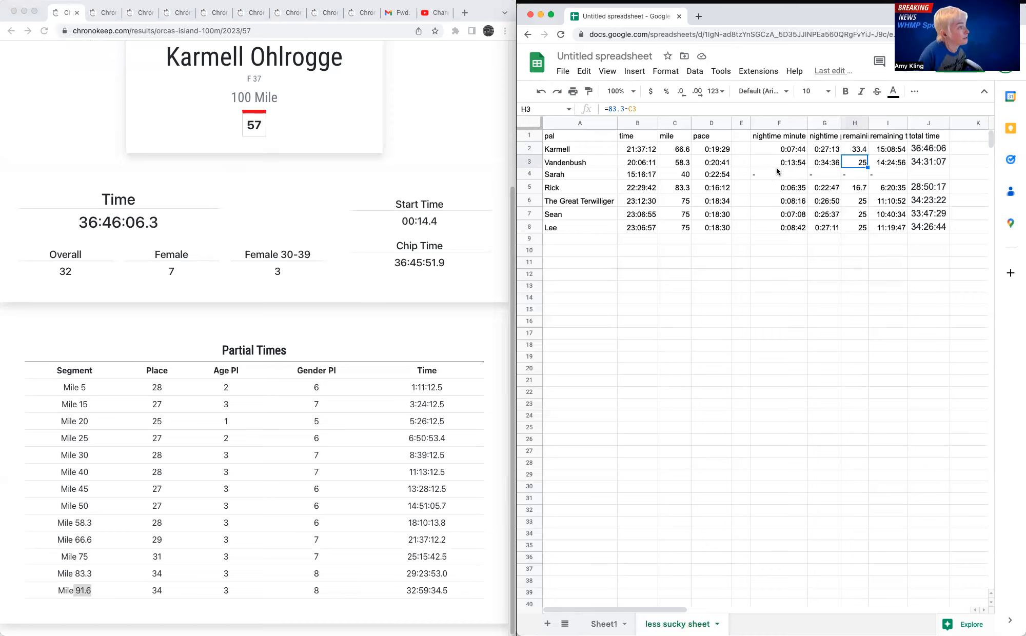
mouse_move(792, 169)
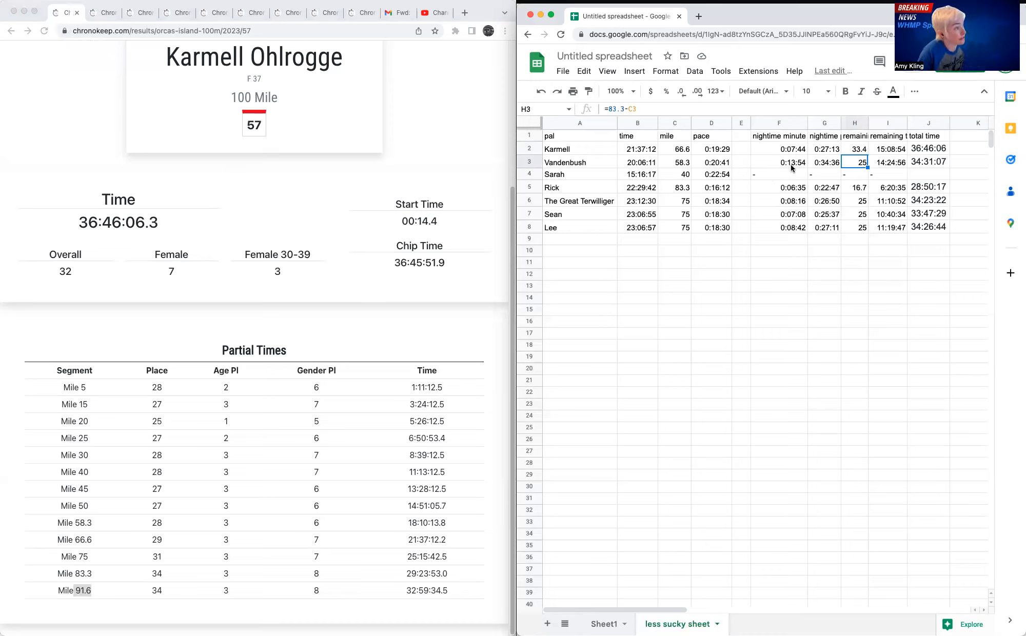
mouse_move(816, 169)
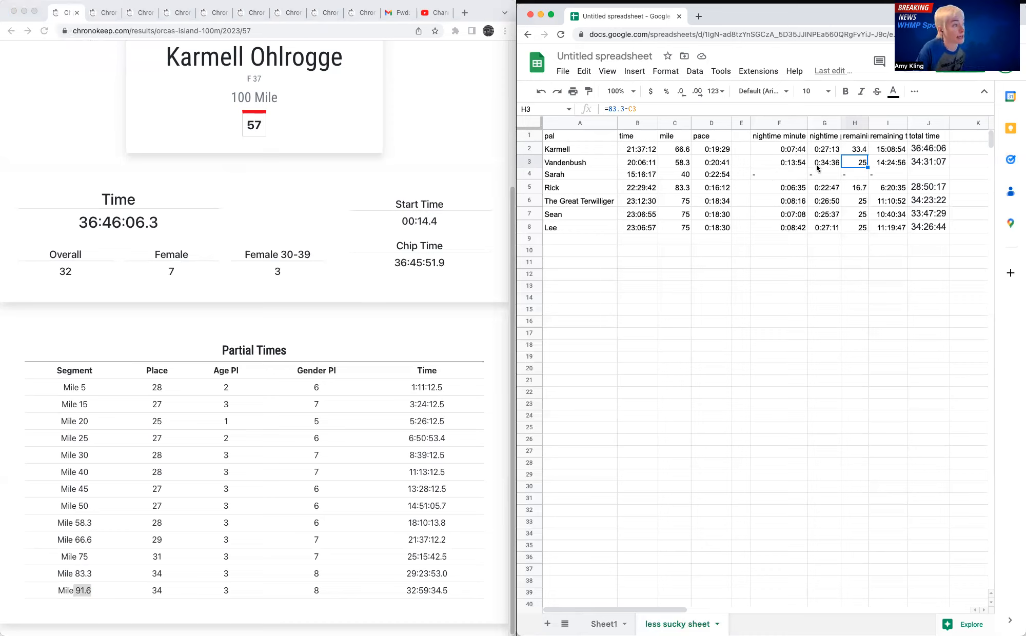
mouse_move(710, 169)
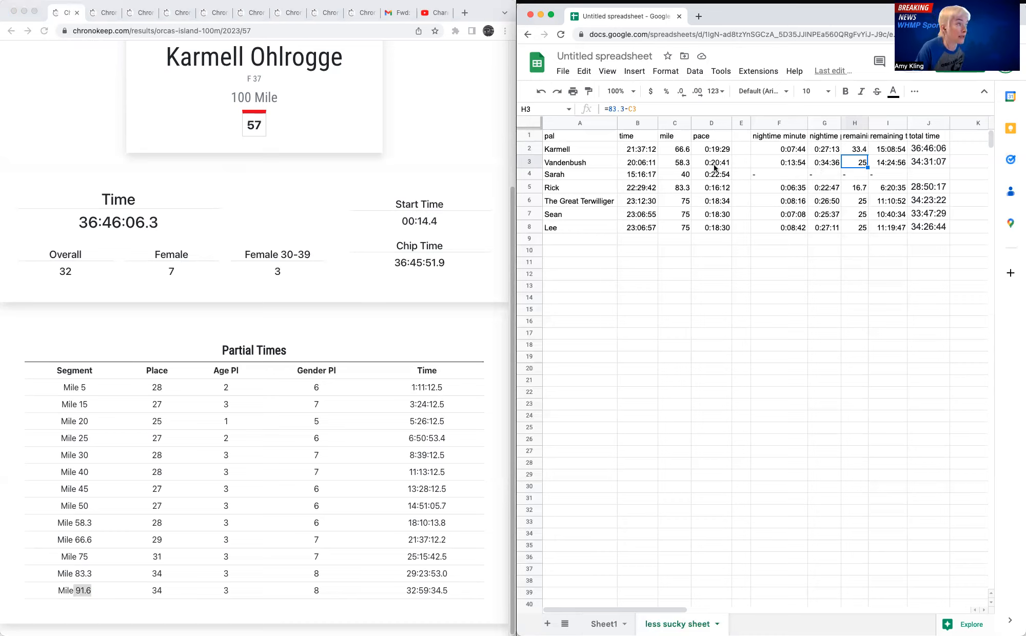
mouse_move(791, 166)
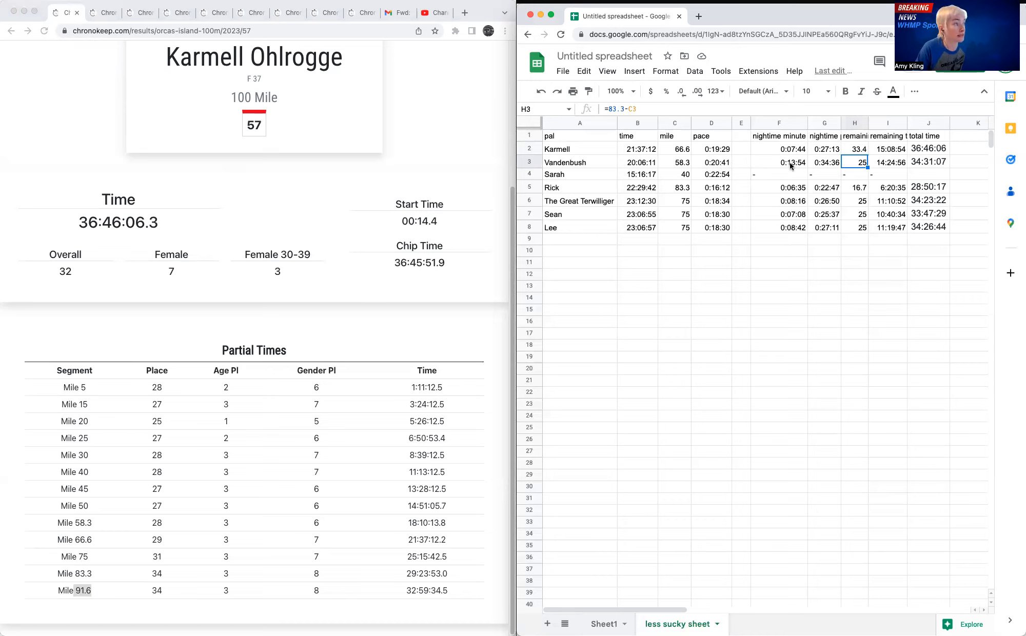
mouse_move(828, 167)
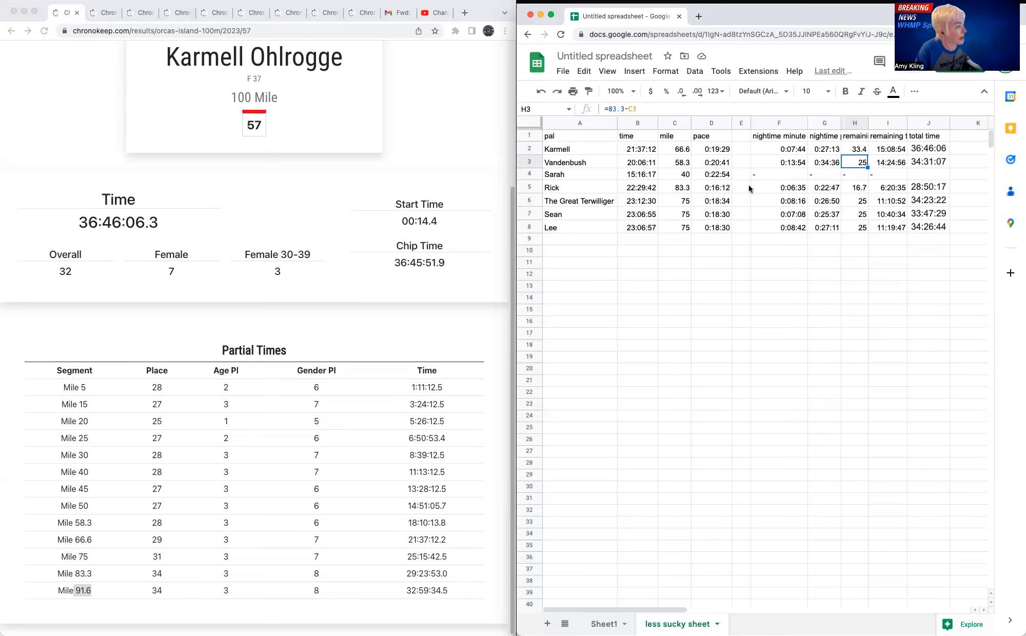
mouse_move(784, 195)
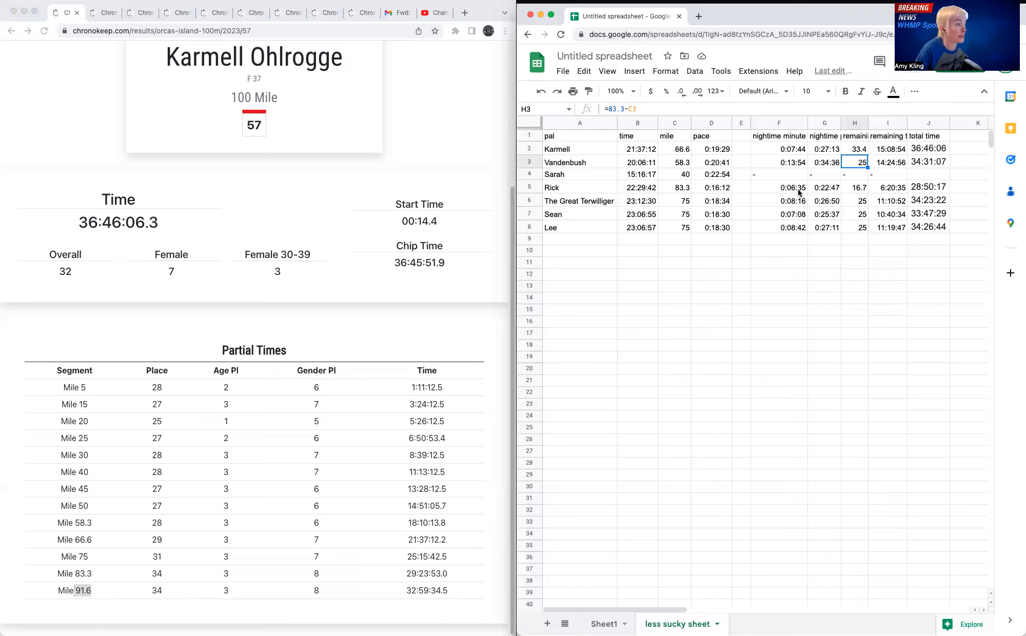
mouse_move(799, 194)
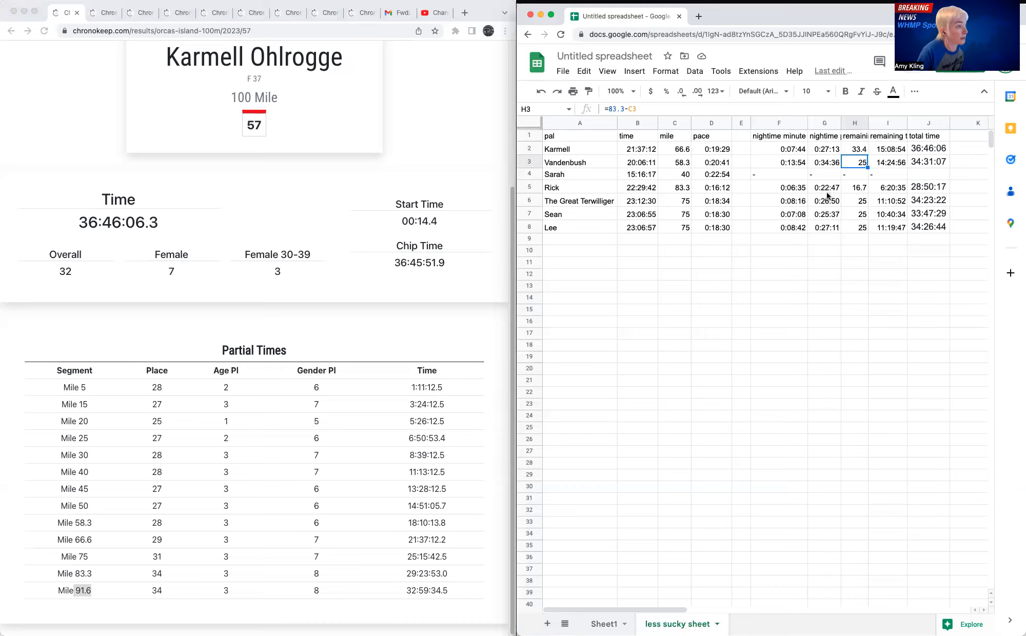
mouse_move(829, 195)
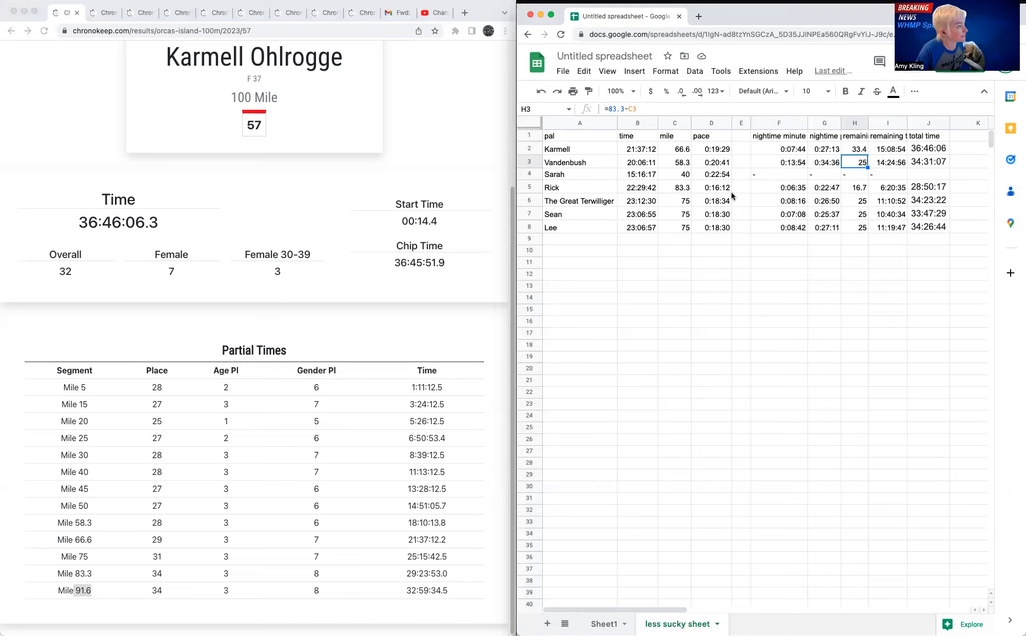
mouse_move(723, 212)
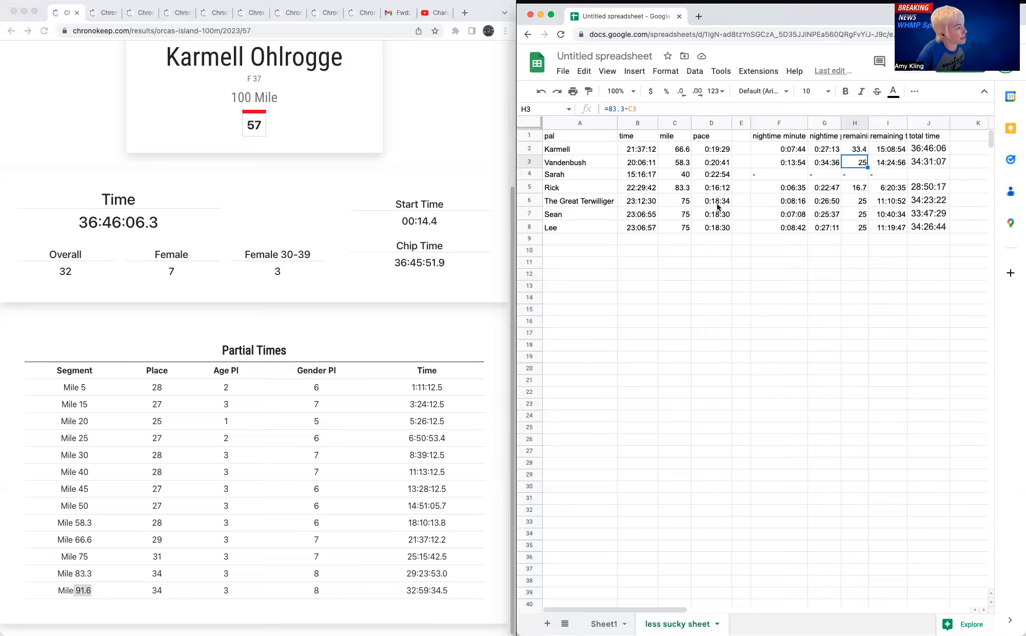
mouse_move(797, 208)
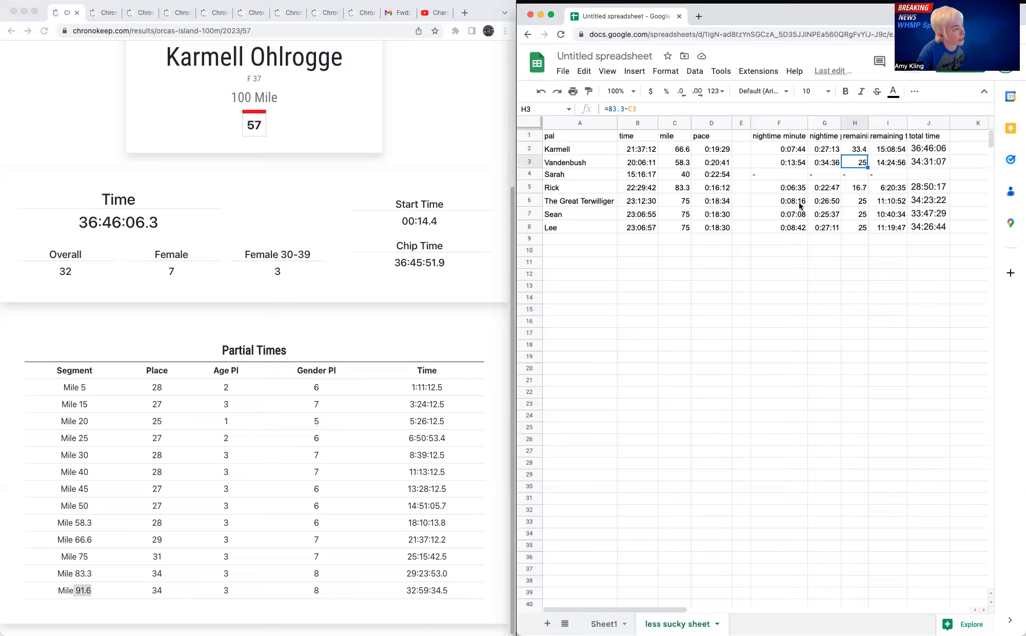
mouse_move(824, 207)
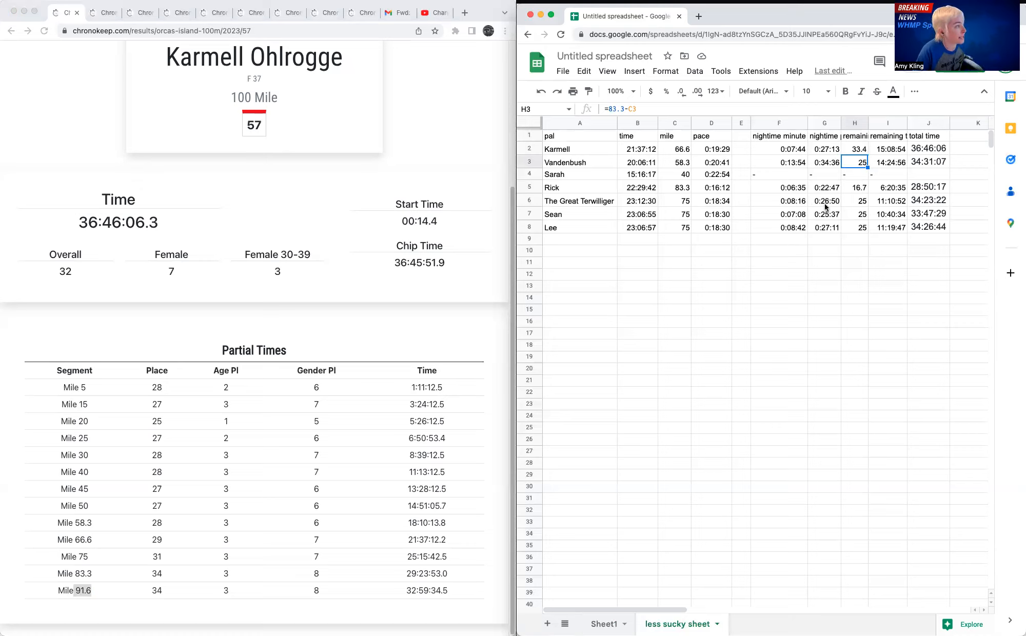
mouse_move(794, 219)
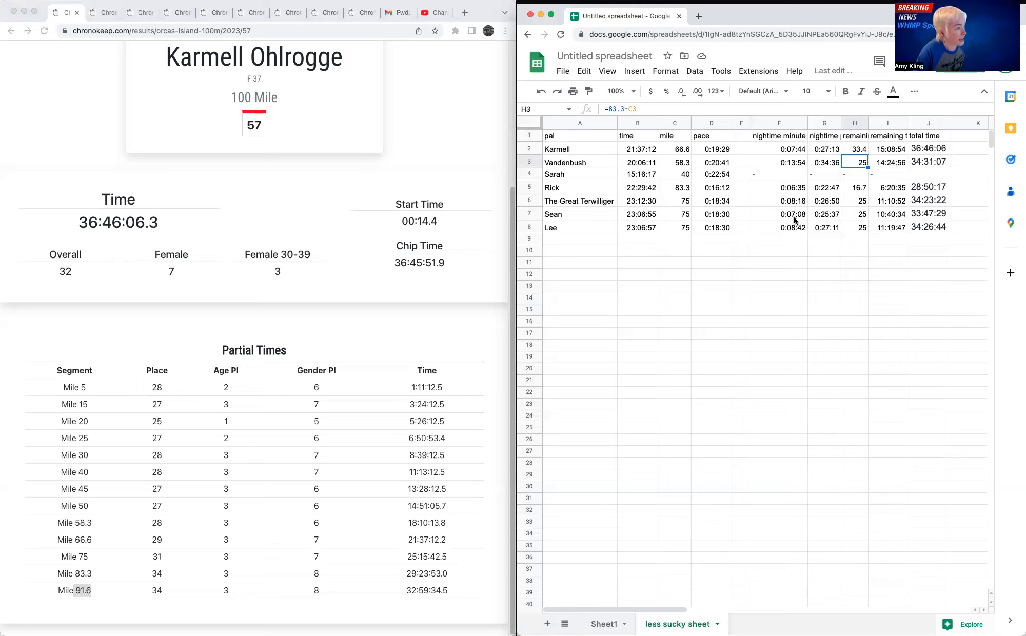
mouse_move(797, 232)
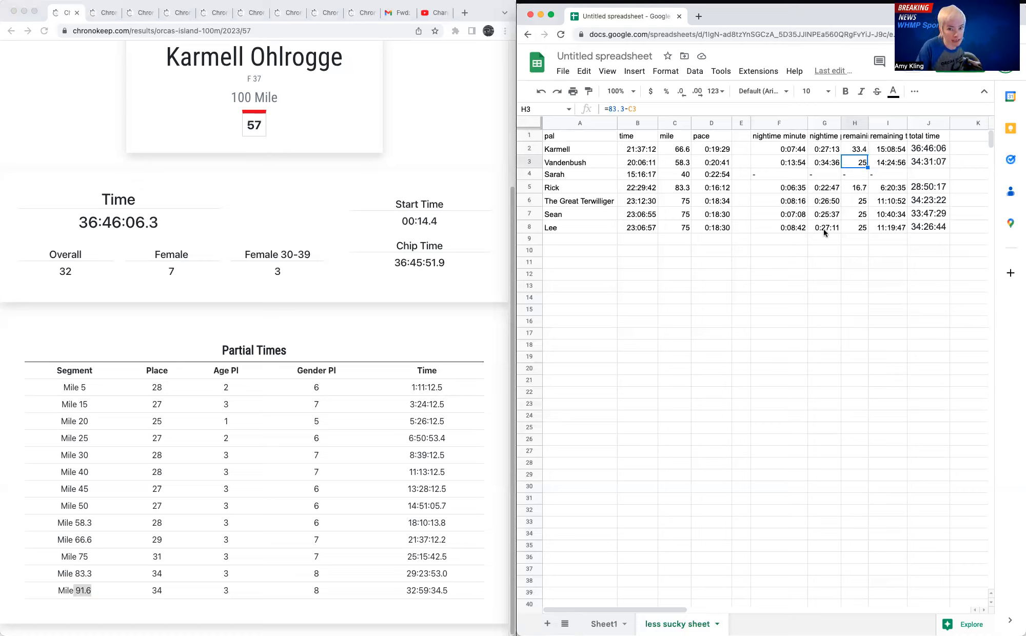
left_click(825, 227)
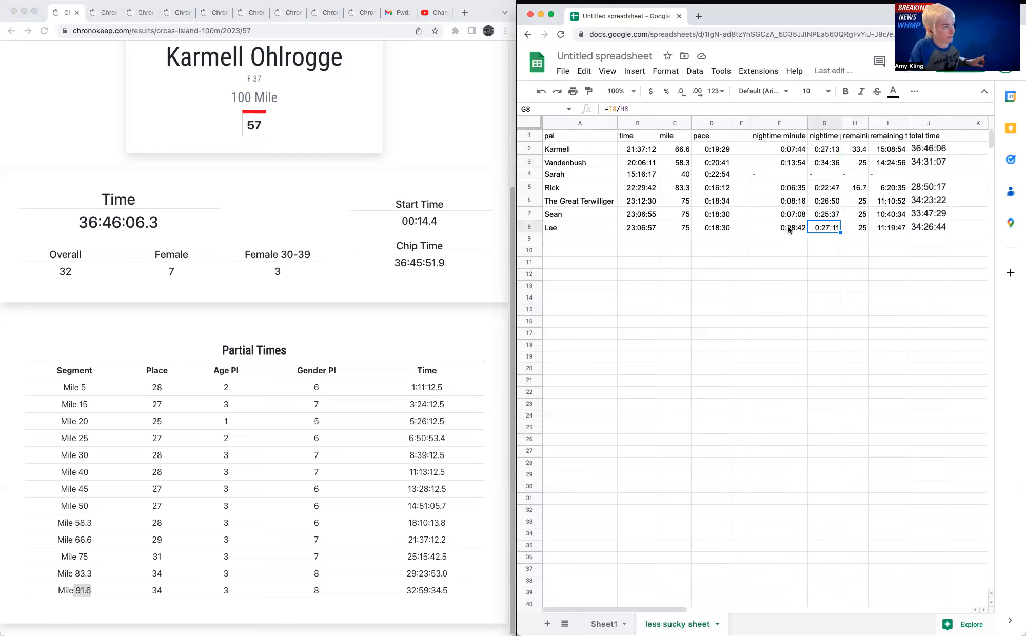
mouse_move(884, 231)
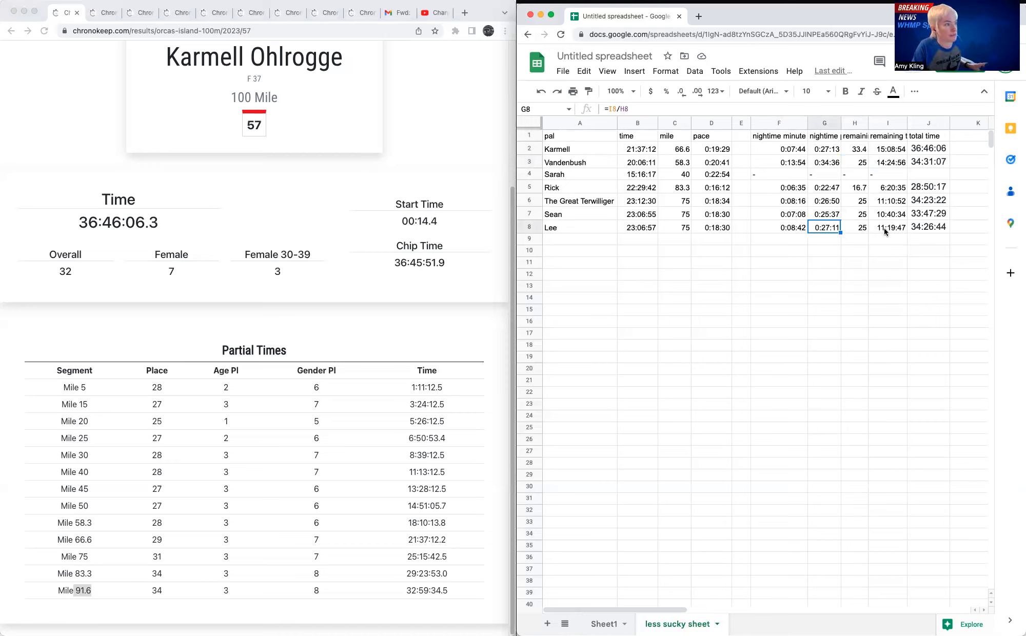
left_click(887, 227)
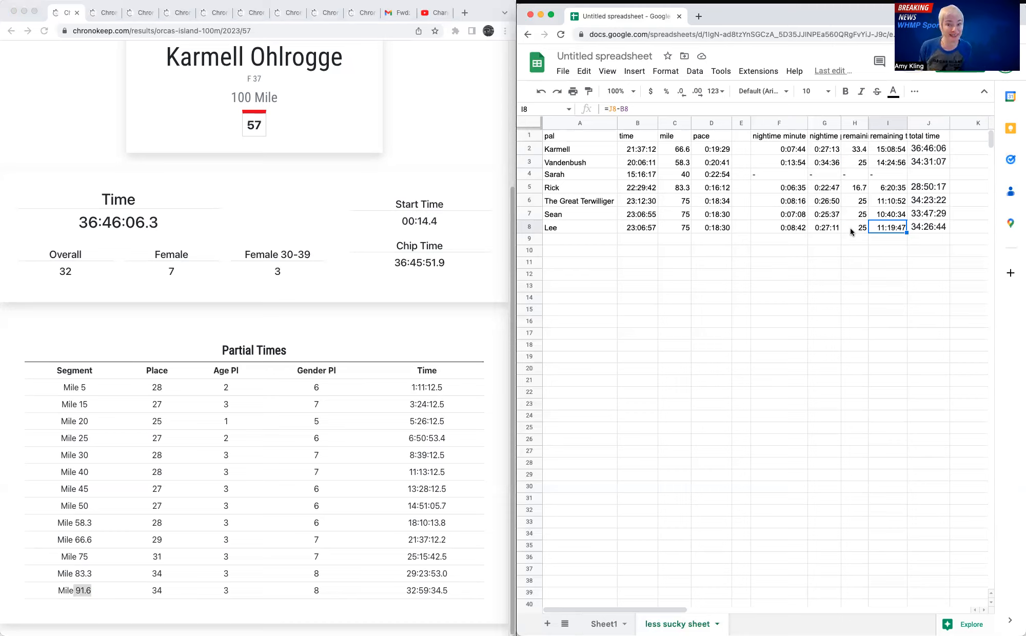
mouse_move(875, 336)
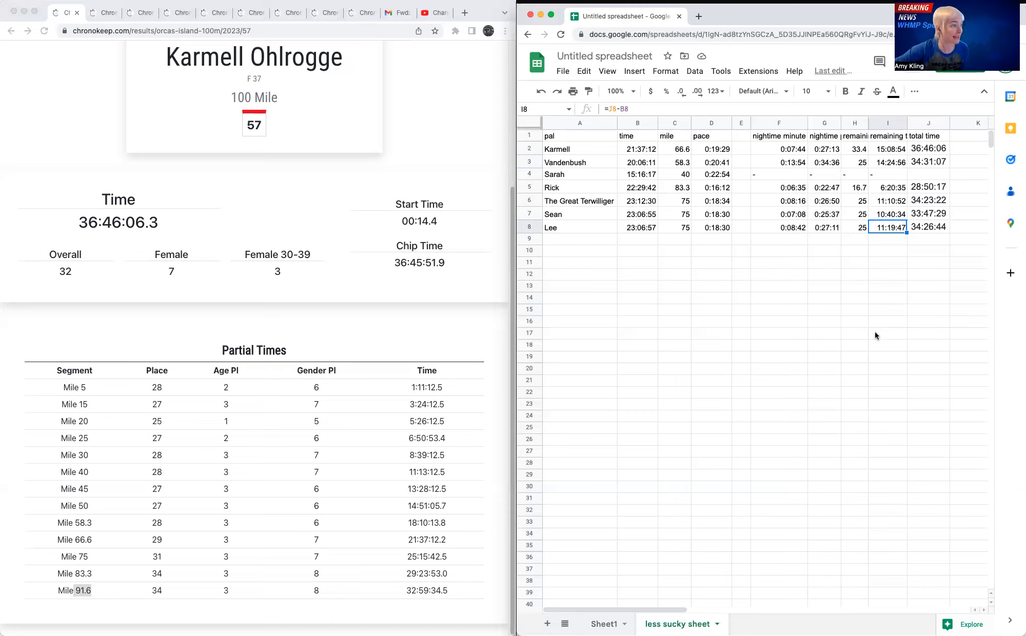
mouse_move(879, 327)
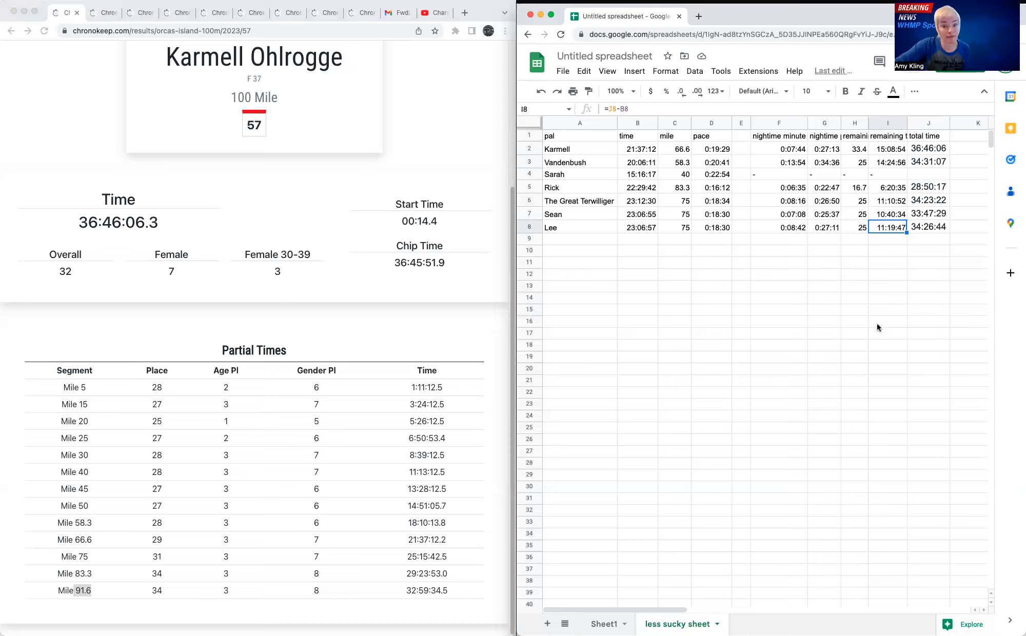
mouse_move(871, 319)
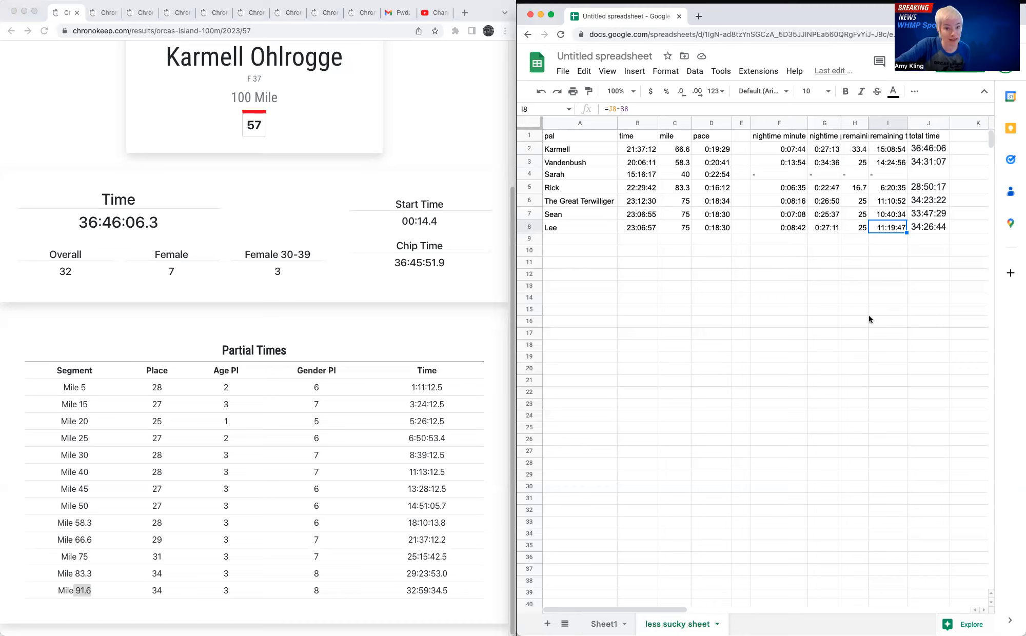
mouse_move(864, 321)
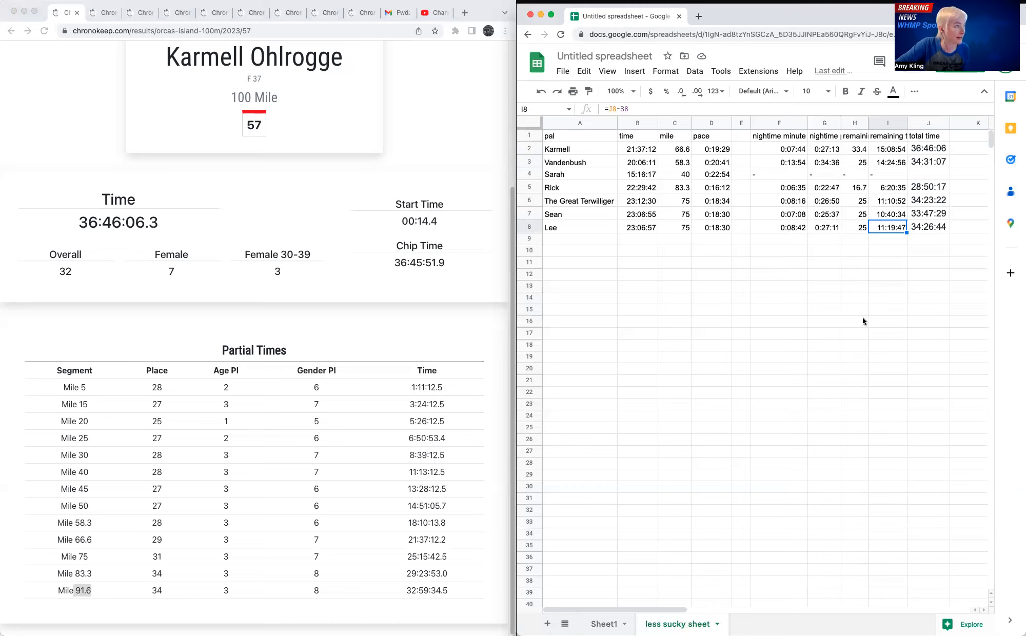
mouse_move(855, 354)
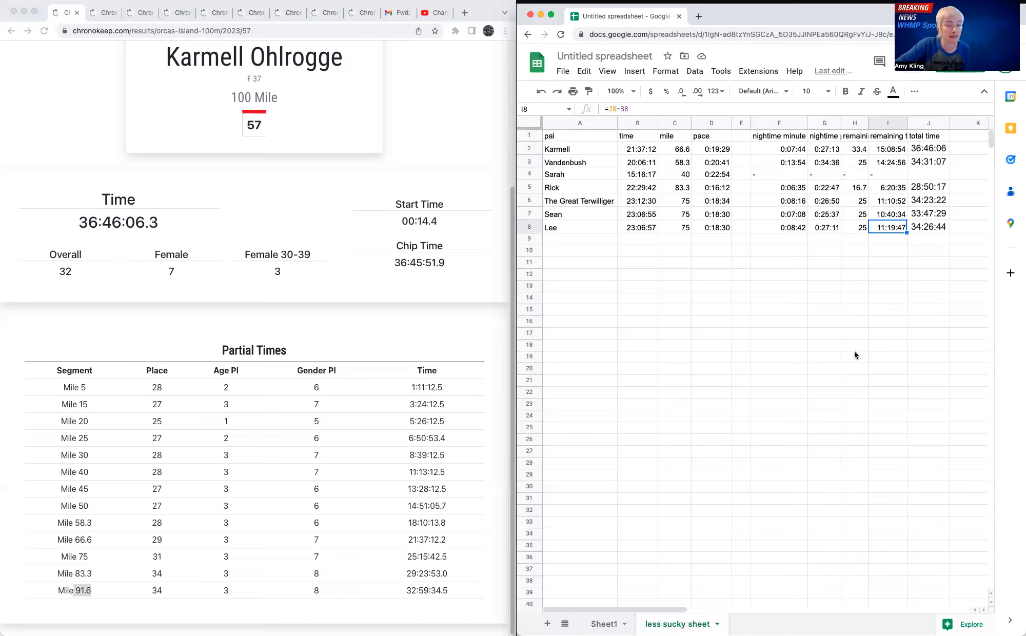
mouse_move(853, 350)
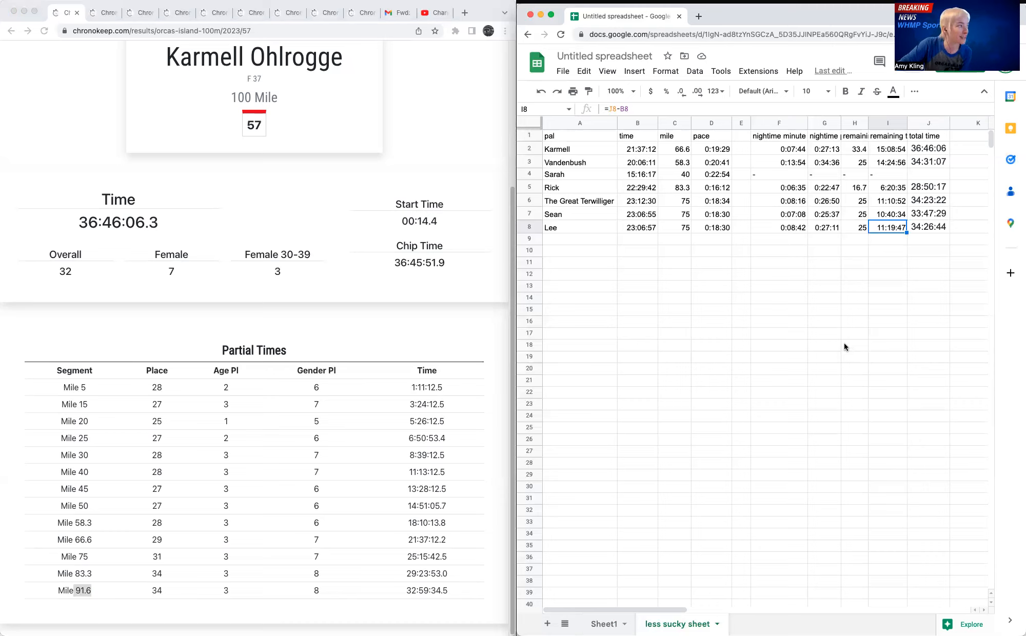
mouse_move(825, 334)
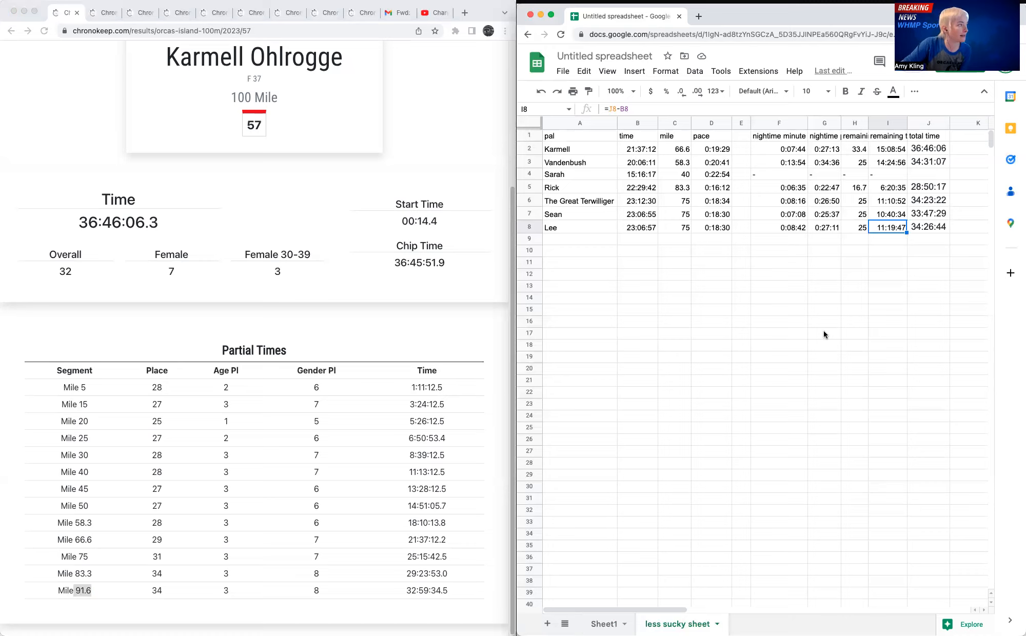
mouse_move(816, 336)
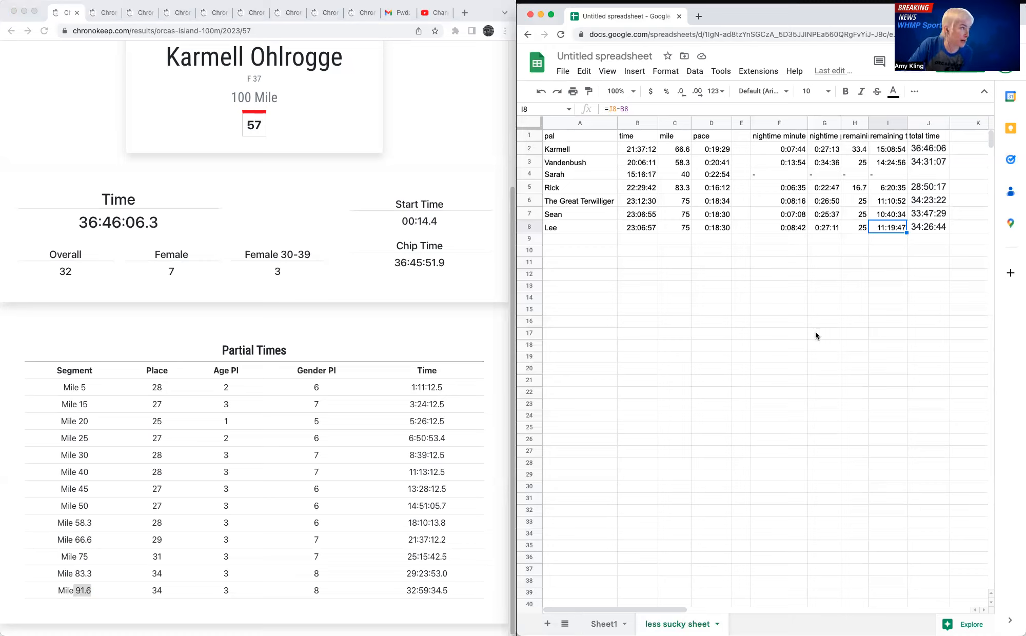
mouse_move(812, 327)
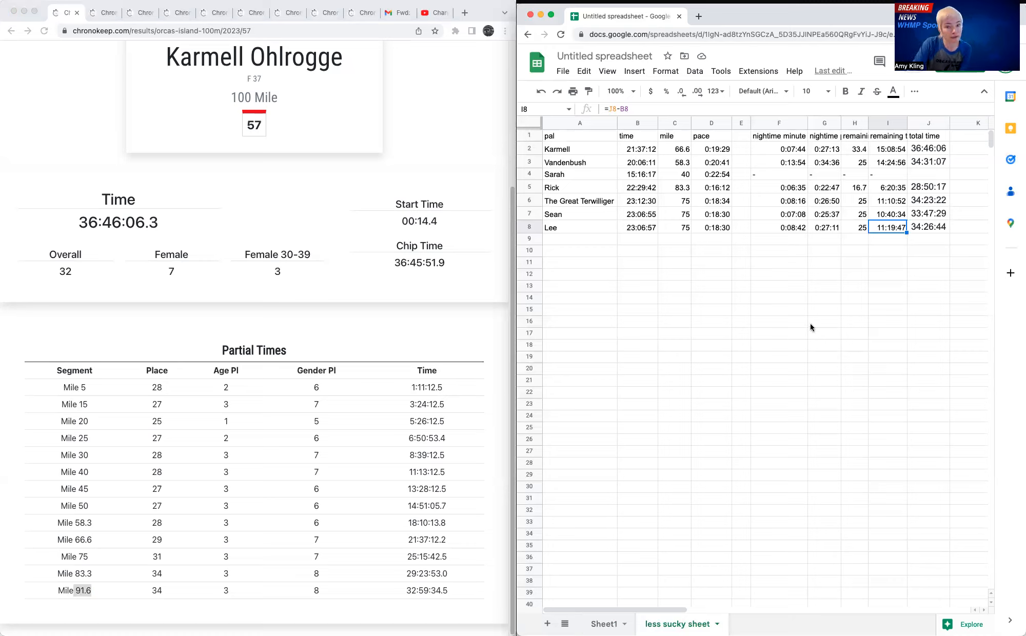